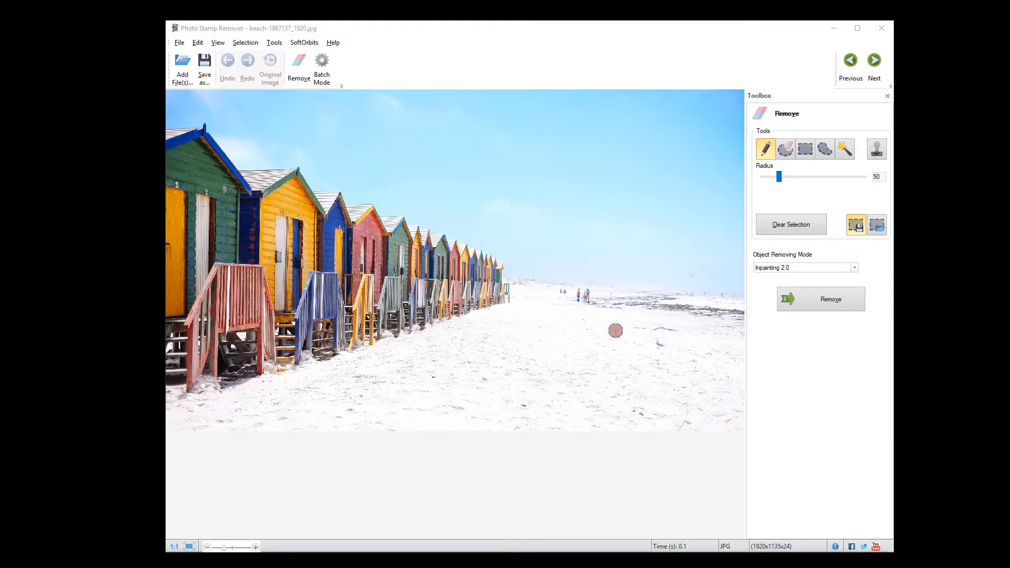
# Paint Pencil marks over the distant people and a sand spot, then remove them
pyautogui.moveTo(614, 330); pyautogui.dragTo(583, 295)
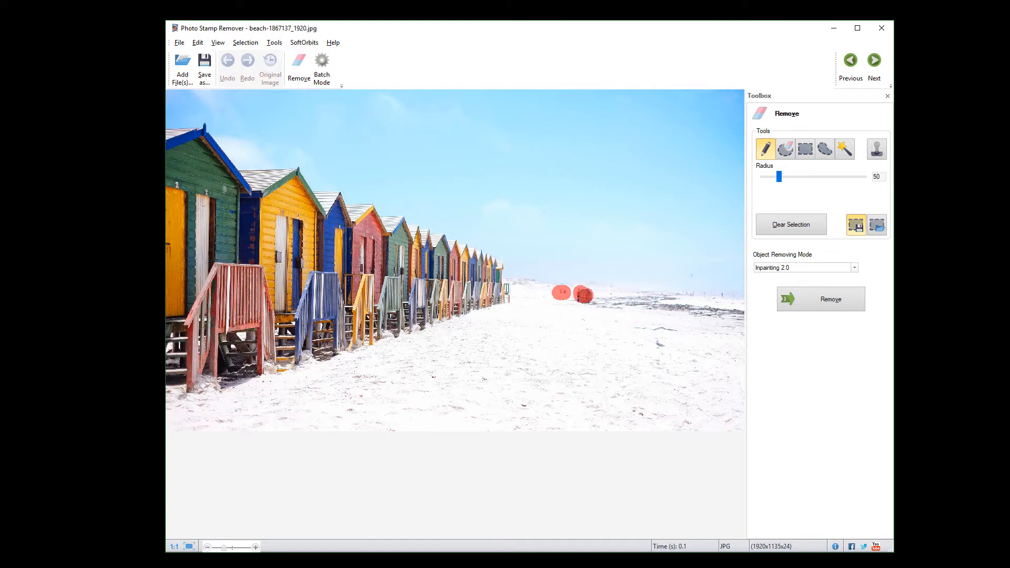
pyautogui.click(657, 342)
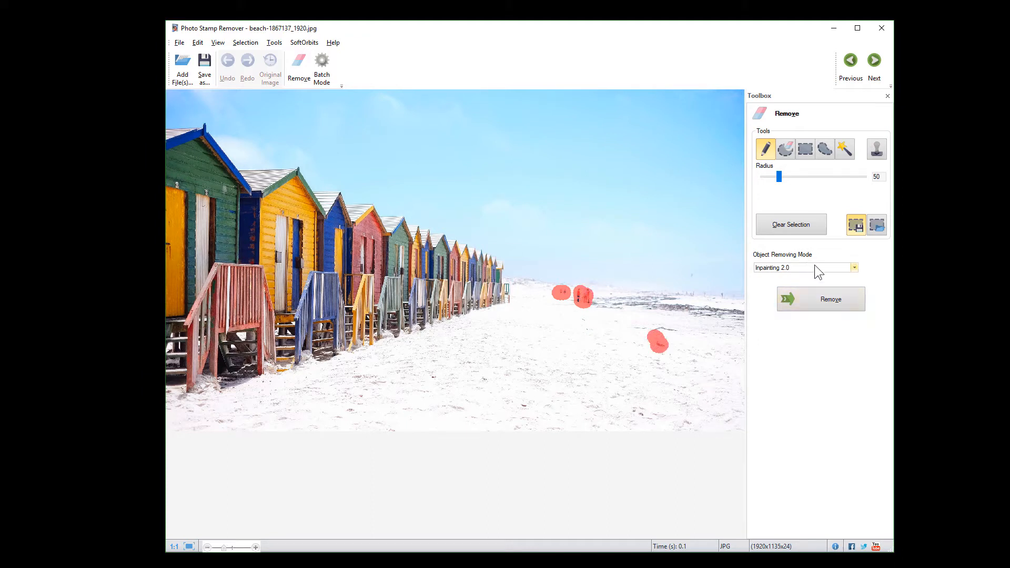
pyautogui.click(821, 299)
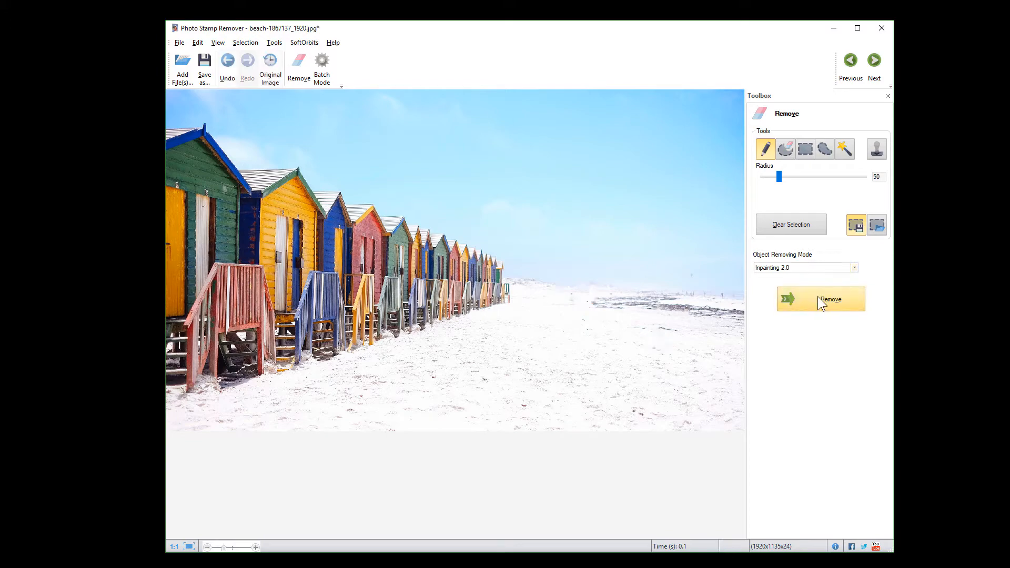
pyautogui.click(820, 299)
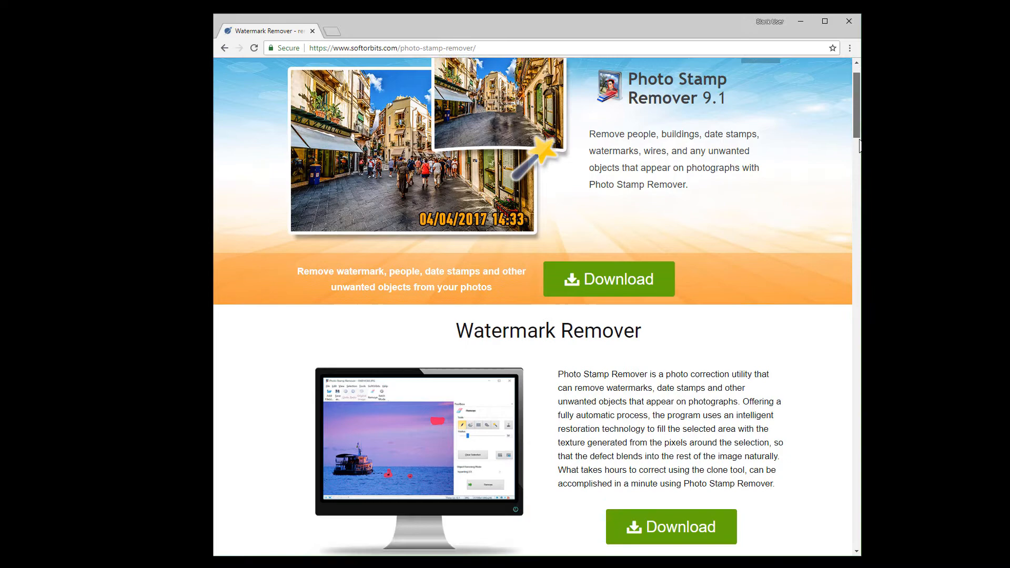
# Scroll the product page and drag the street before-and-after comparison slider both ways
pyautogui.scroll(-3)
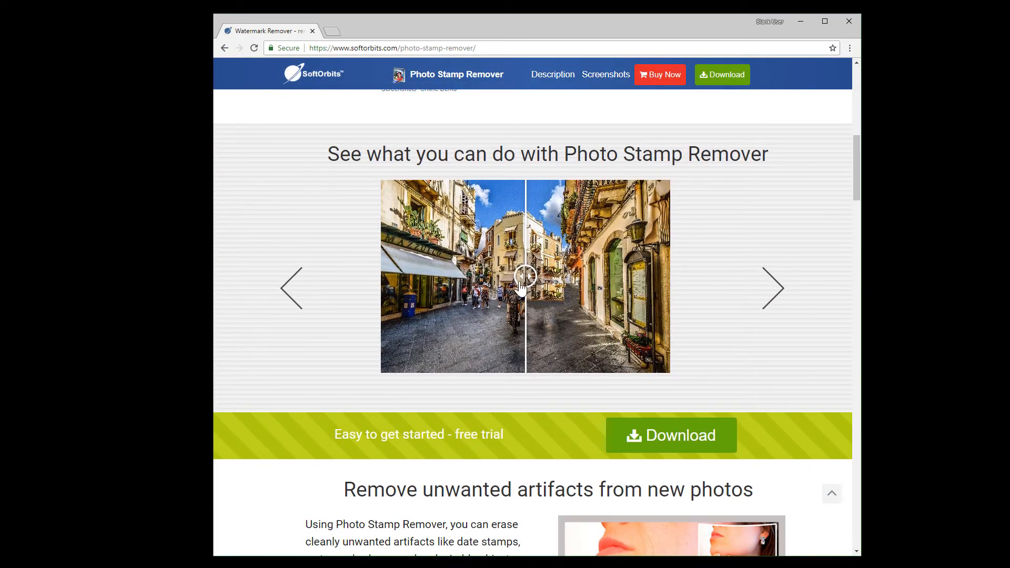
pyautogui.moveTo(524, 275); pyautogui.dragTo(567, 276)
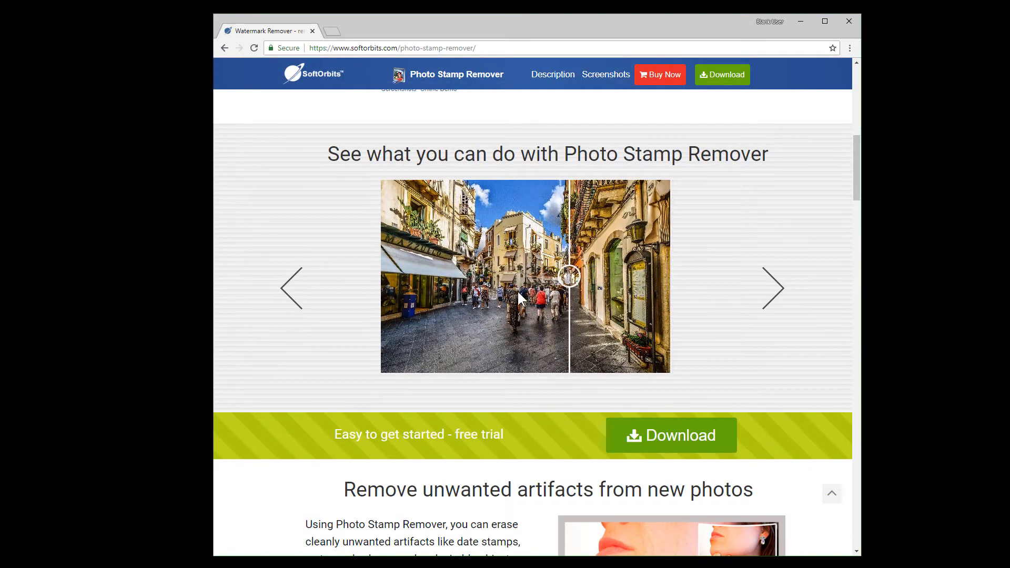
pyautogui.moveTo(567, 276); pyautogui.dragTo(383, 275)
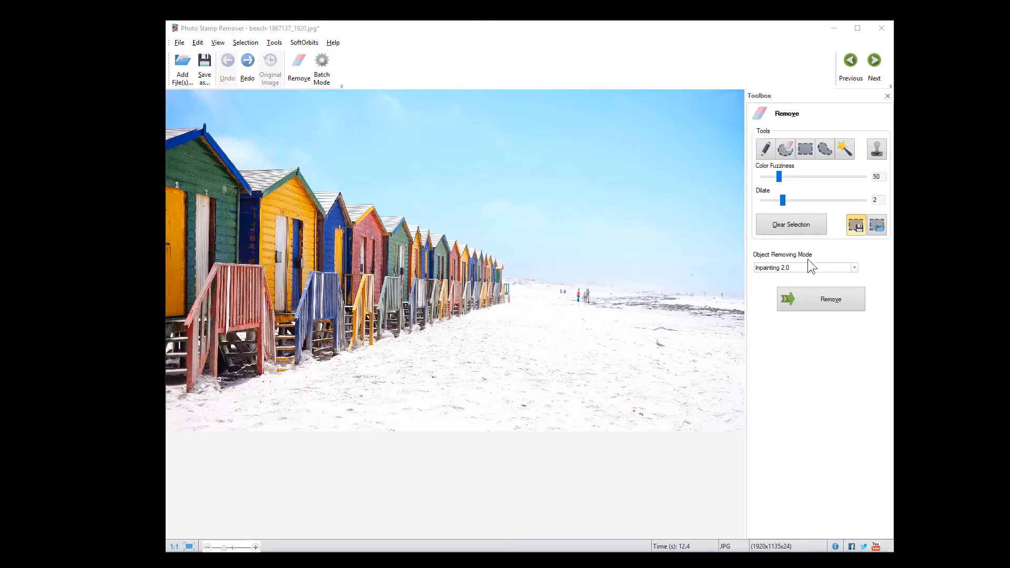
# Box the distant people with the Rectangle selection, then switch to the Magic Wand
pyautogui.click(804, 149)
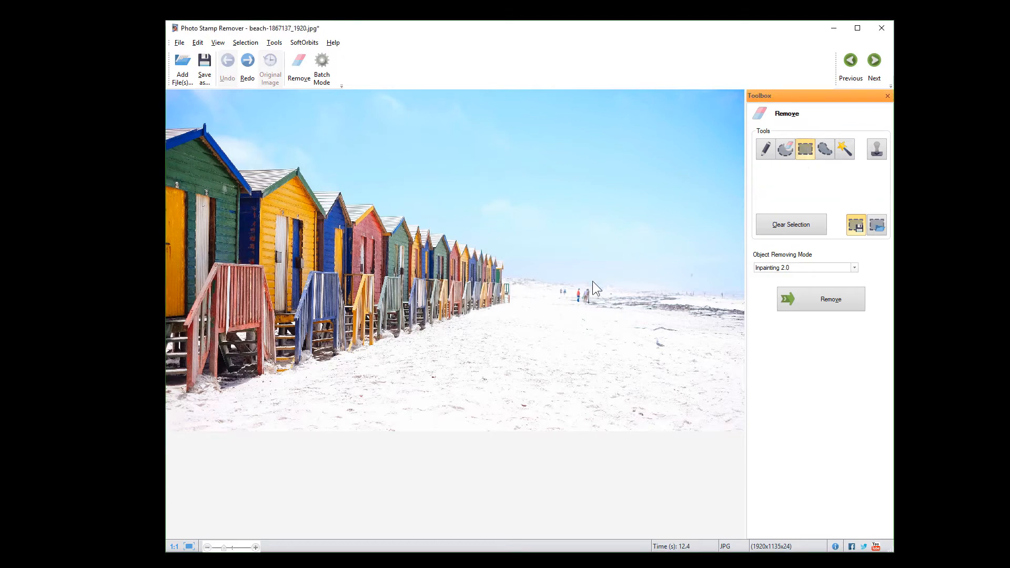
pyautogui.moveTo(571, 288); pyautogui.dragTo(591, 304)
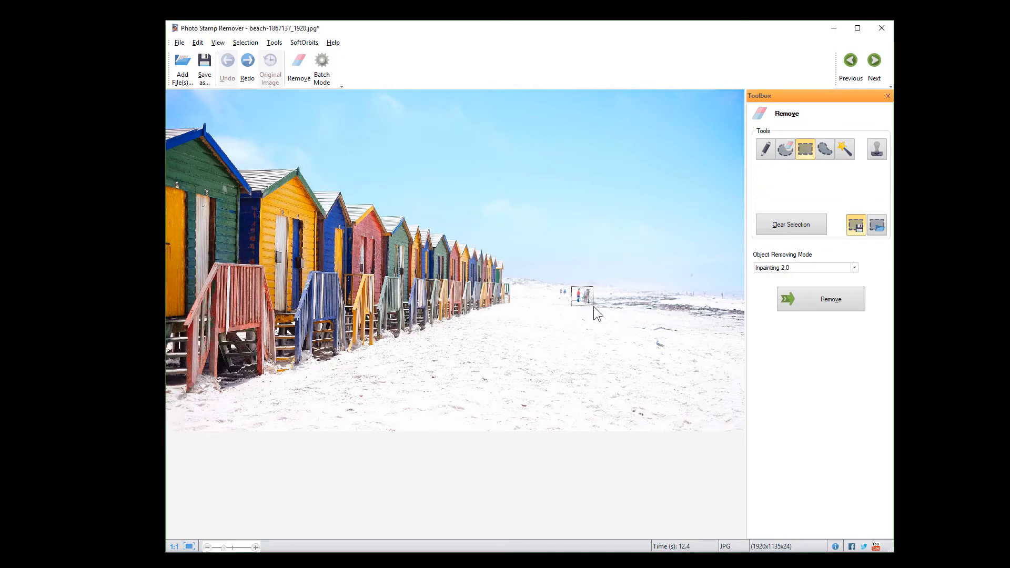
pyautogui.click(844, 149)
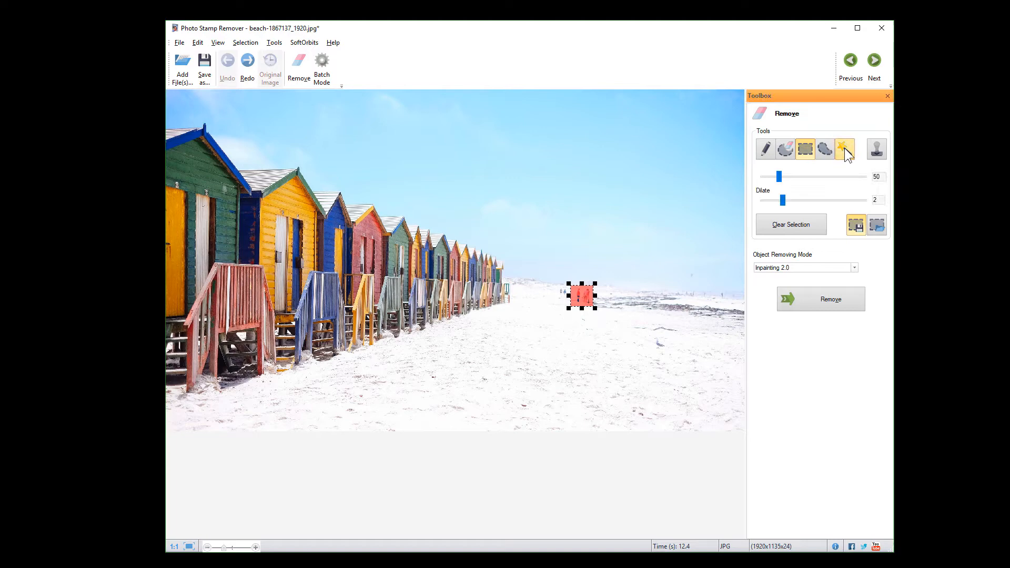
pyautogui.click(844, 149)
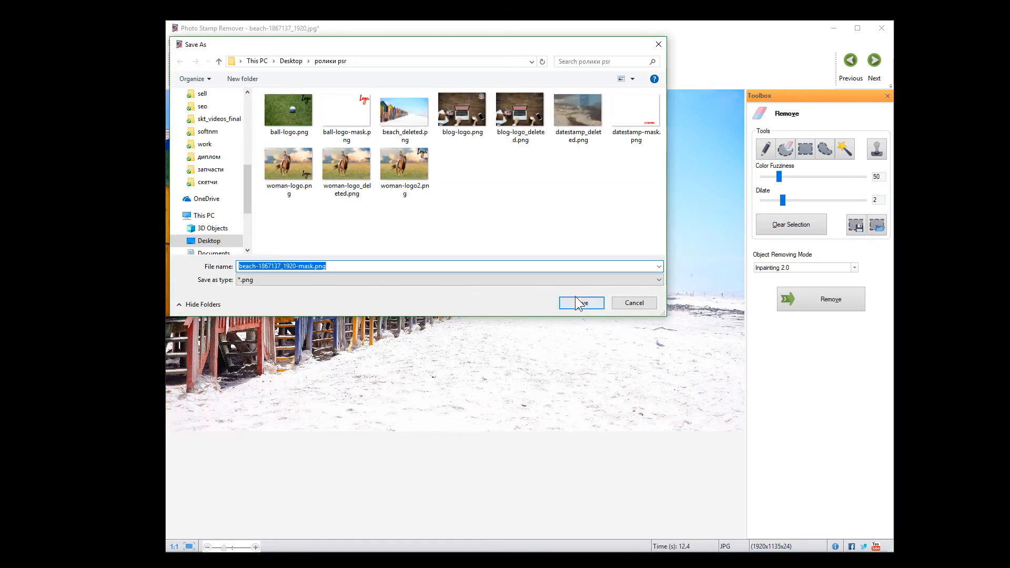
# Save the selection mask as a PNG and erase the people using Inpainting 2.0
pyautogui.click(579, 303)
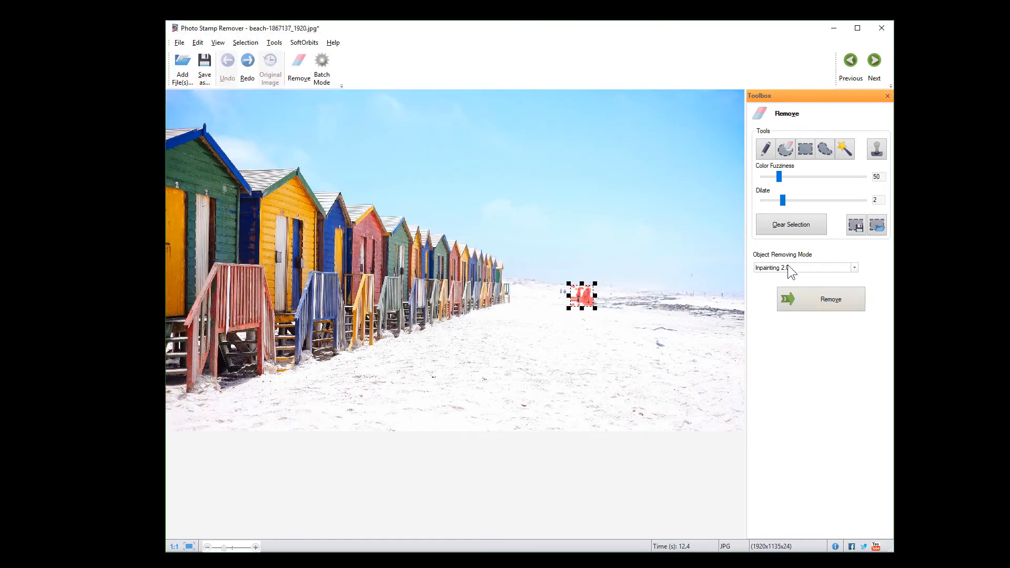
pyautogui.click(853, 267)
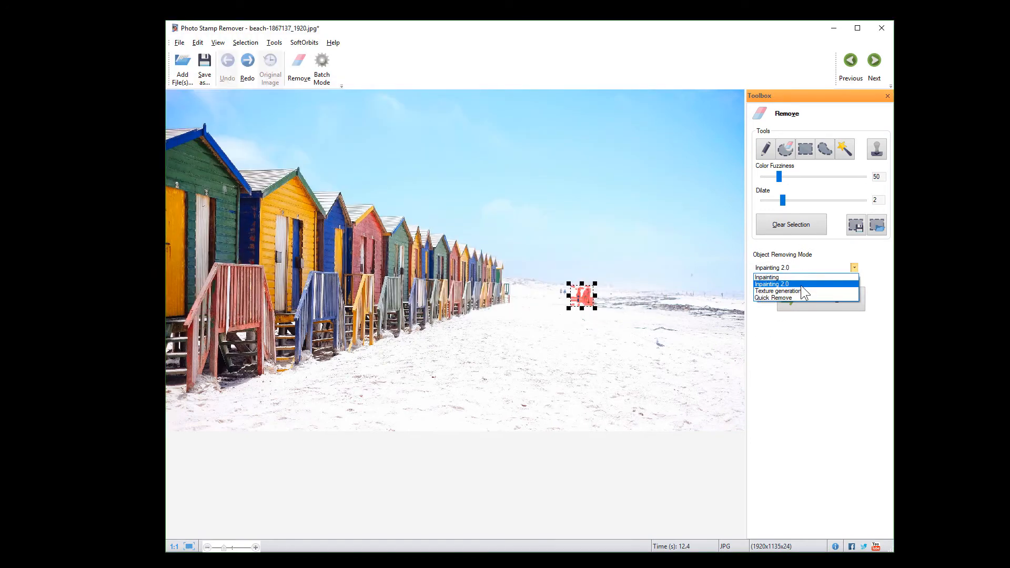
pyautogui.click(771, 284)
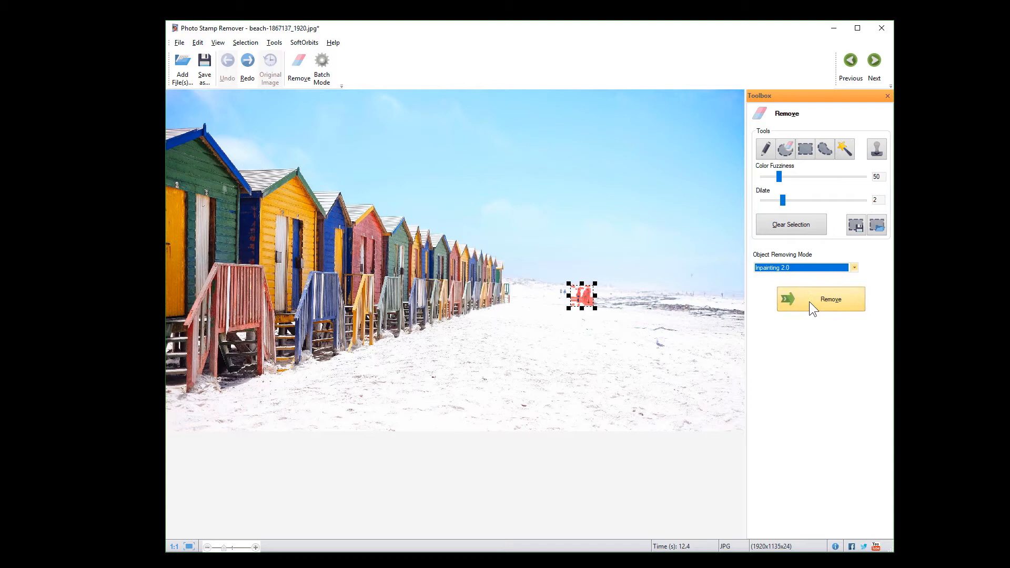
pyautogui.click(820, 299)
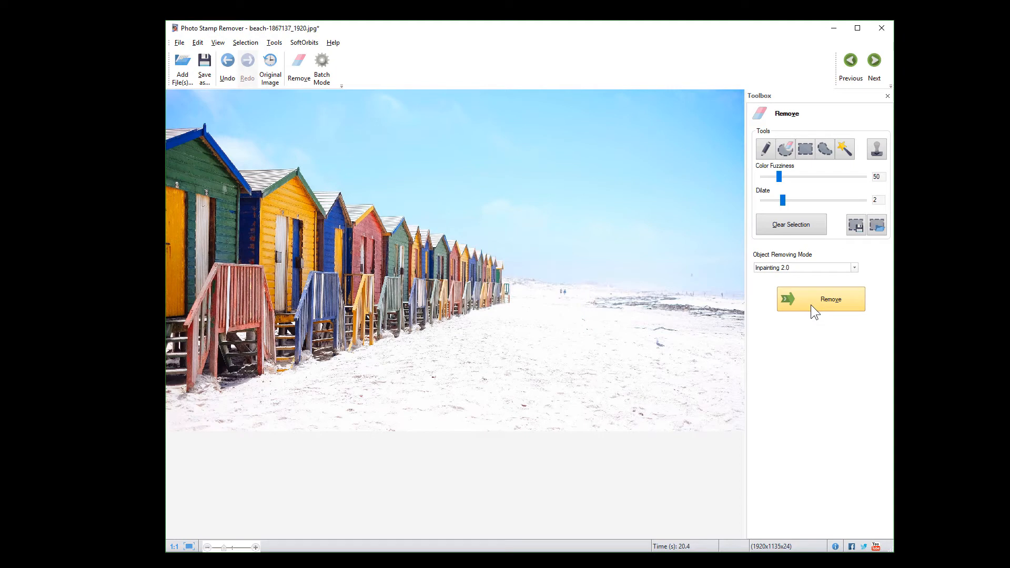
pyautogui.click(321, 66)
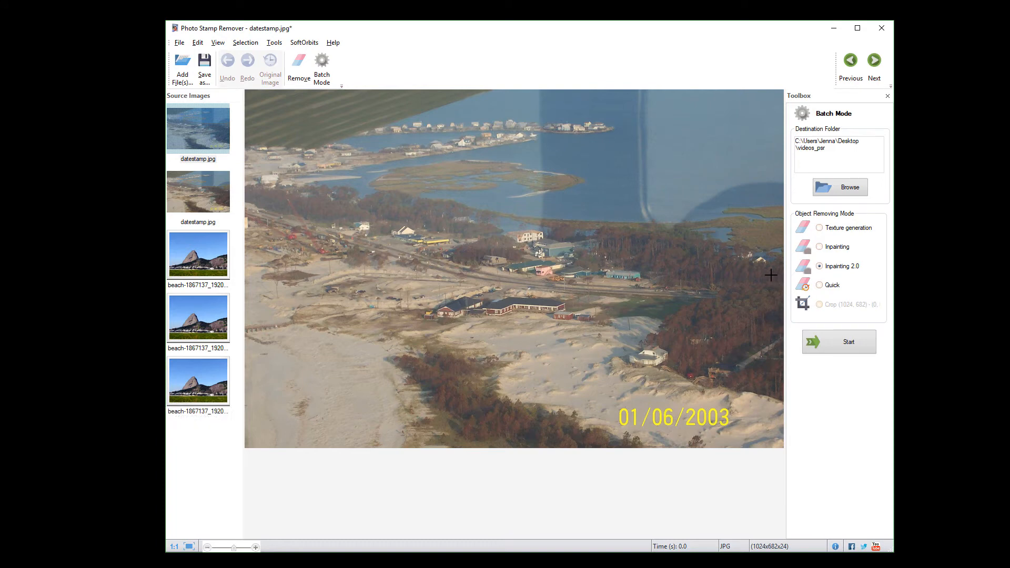
# Preview the beach-huts photo from the batch Source Images list
pyautogui.click(198, 253)
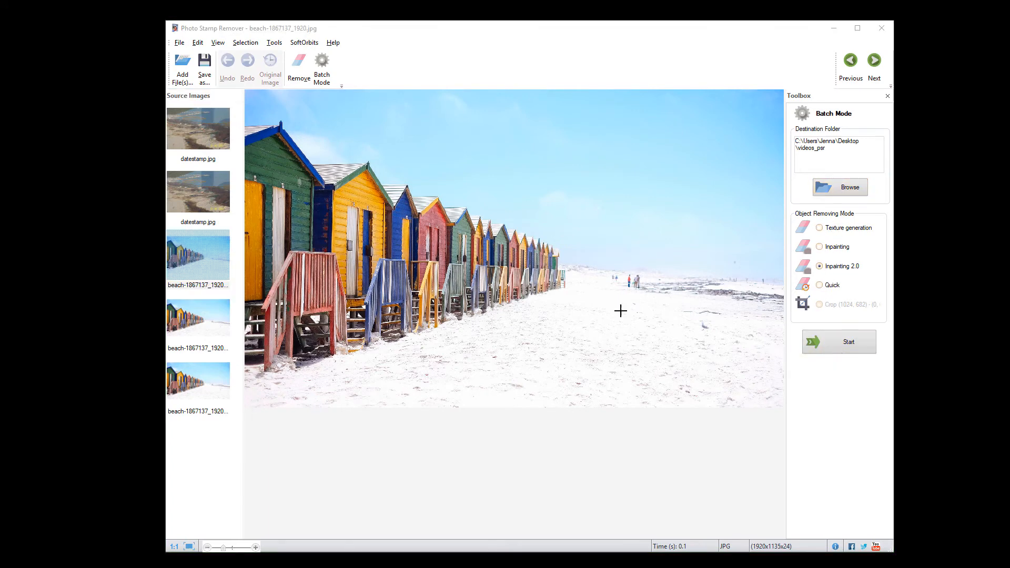
pyautogui.click(274, 43)
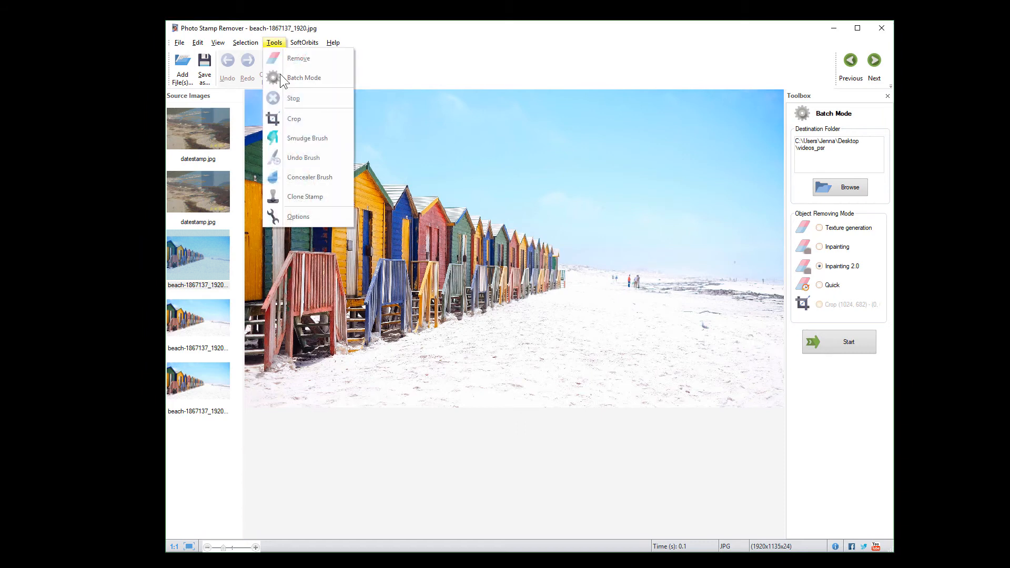
# Activate the Clone Stamp tool from the Tools menu
pyautogui.click(304, 196)
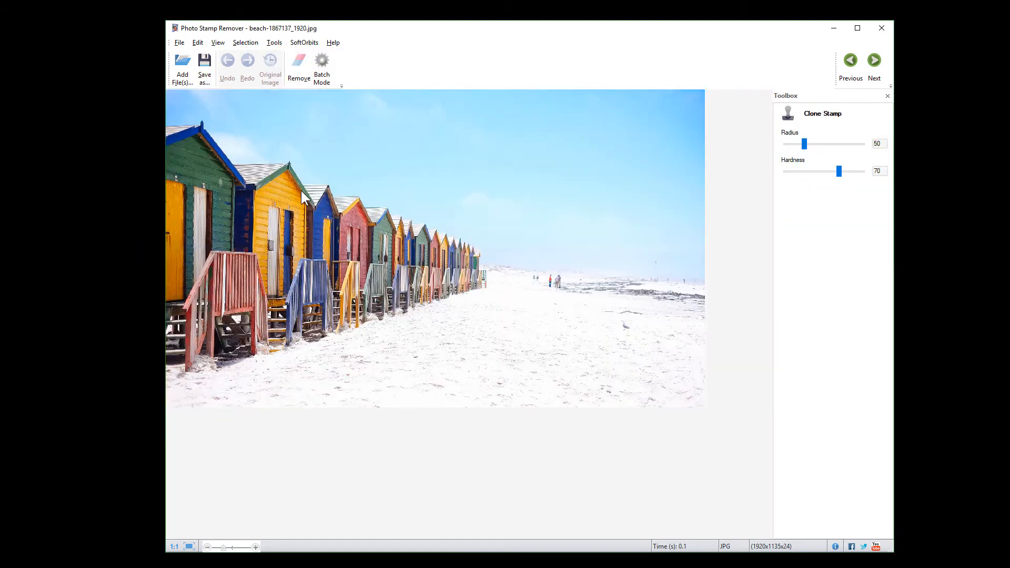
pyautogui.moveTo(621, 326)
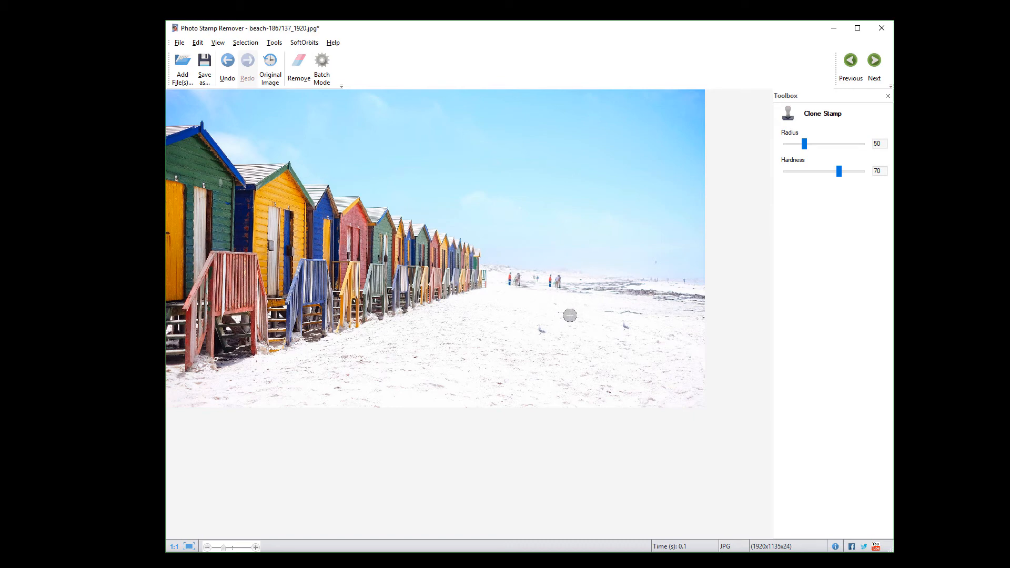
pyautogui.moveTo(827, 313)
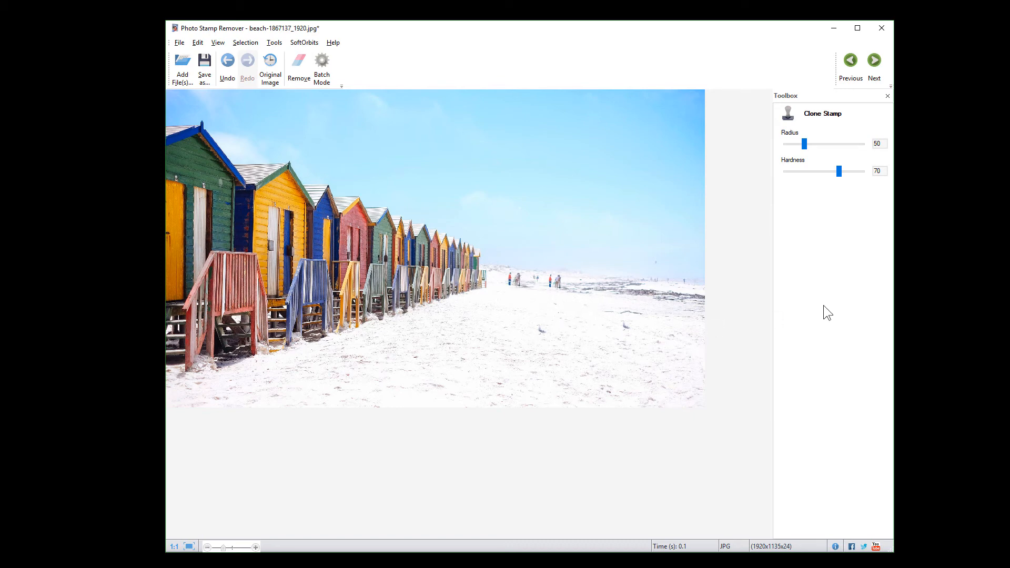
pyautogui.moveTo(287, 52)
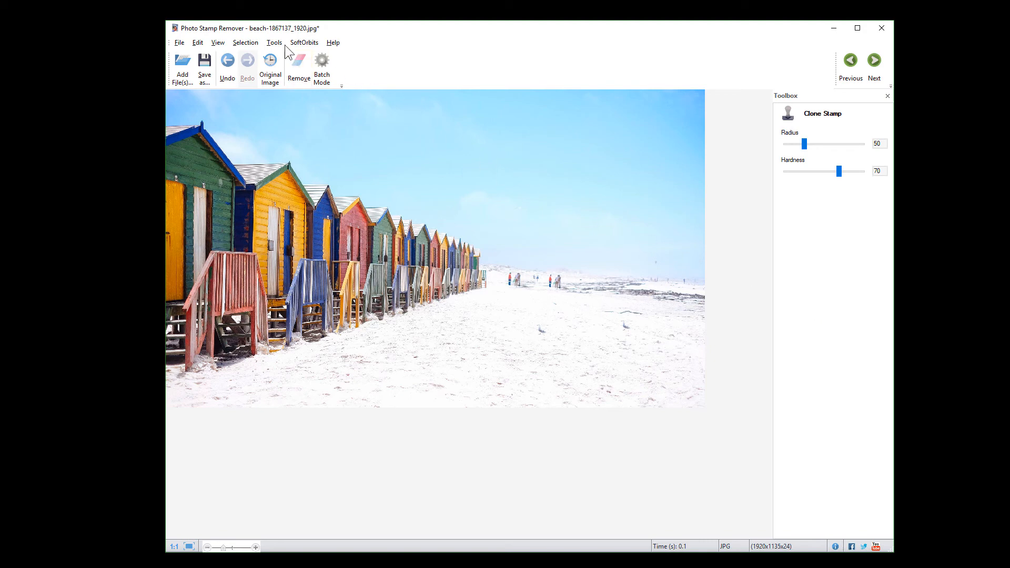
# Show the Tools menu listing crop, smudge, brushes, clone stamp and options
pyautogui.click(273, 42)
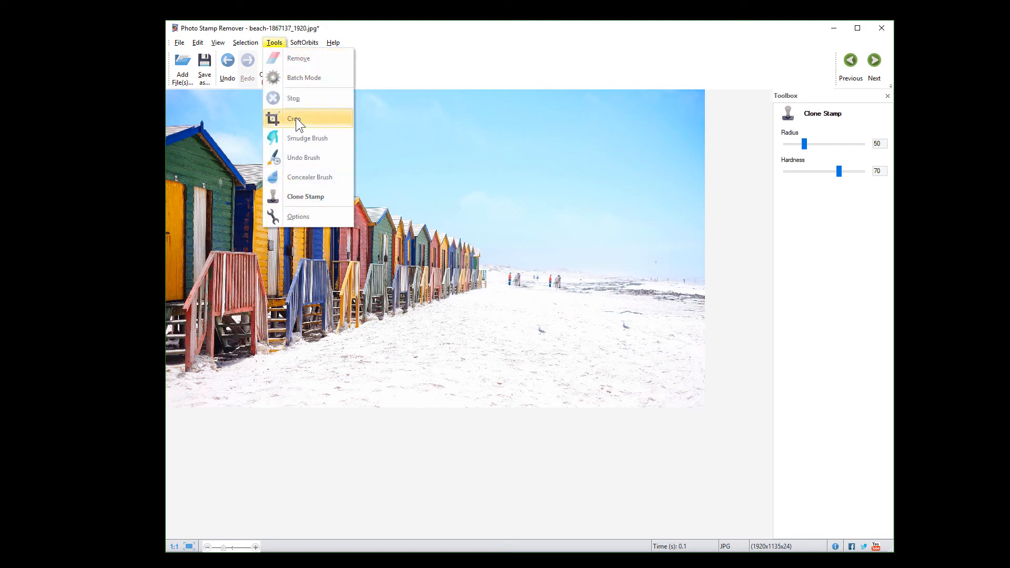
pyautogui.moveTo(305, 181)
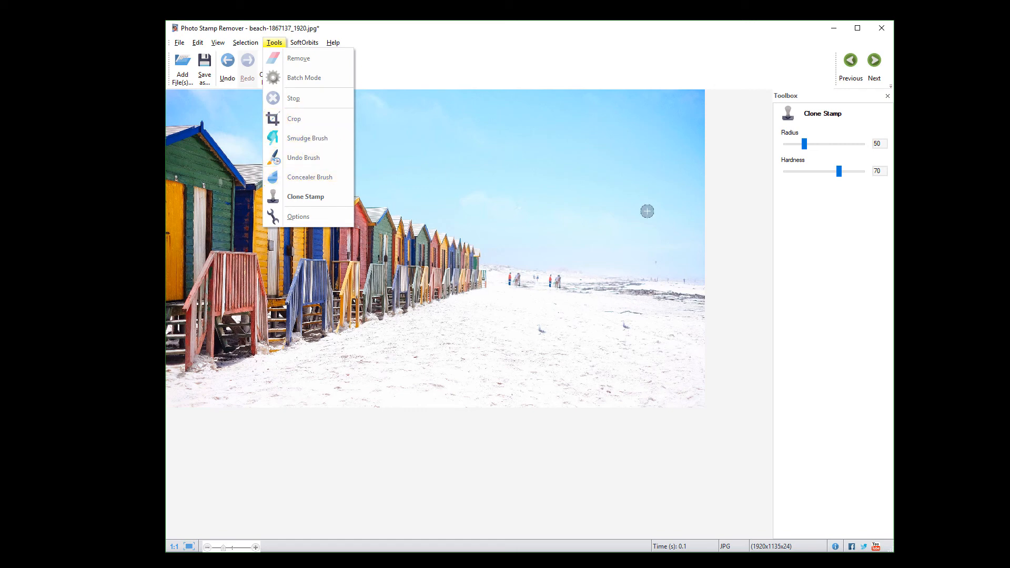
pyautogui.moveTo(826, 271)
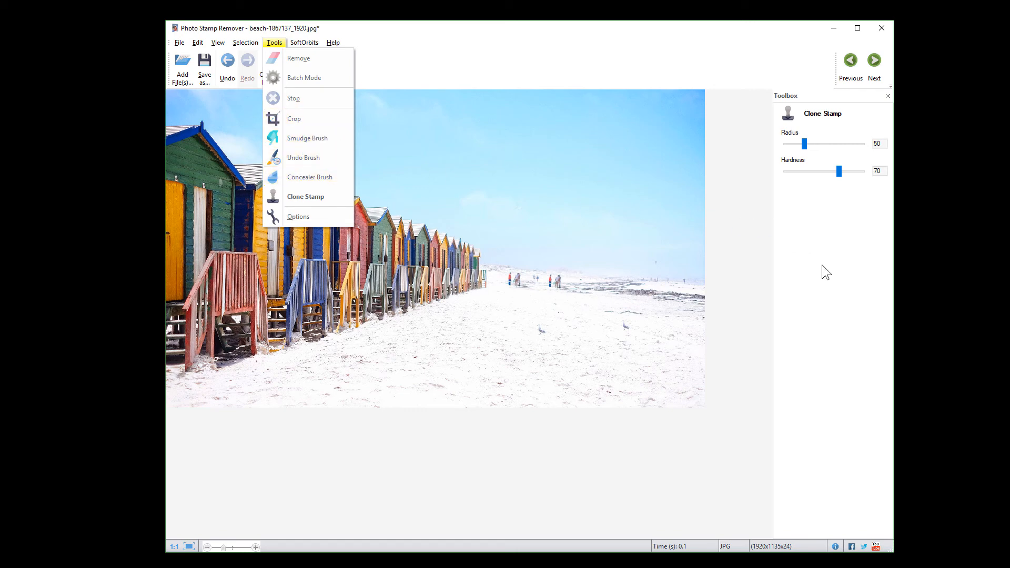